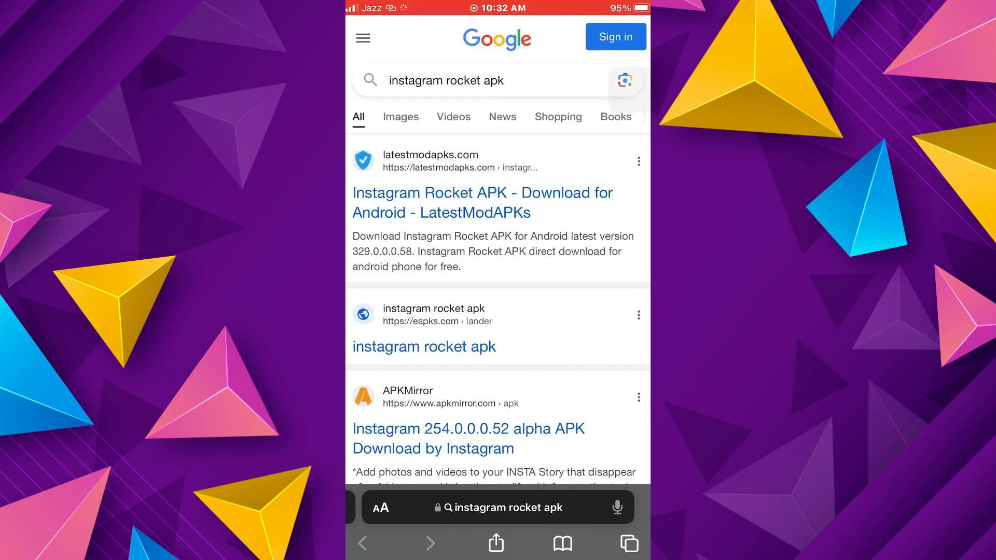
# Step: Download the Instagram Rocket APK from the APKMirror search result
pyautogui.click(468, 437)
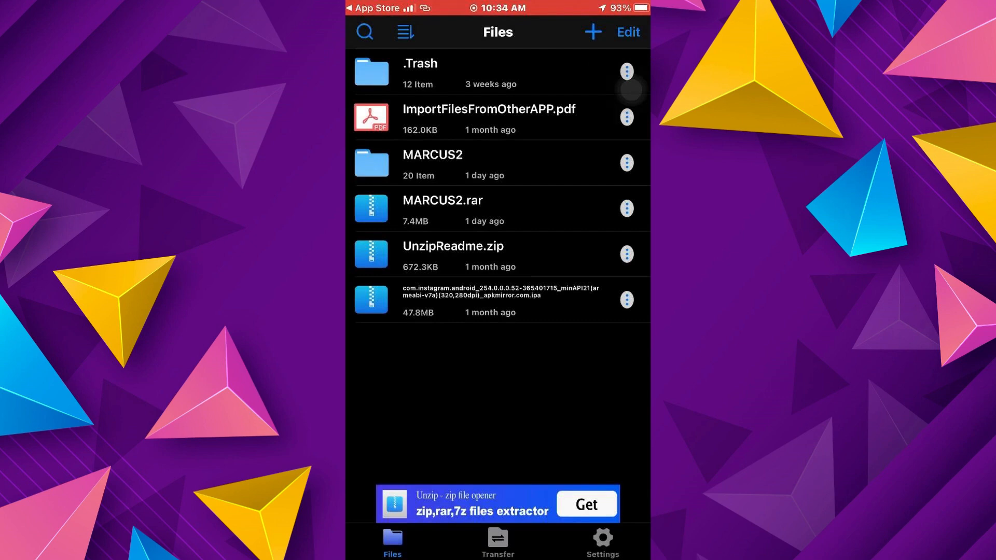
# Step: Import the downloaded Instagram .apk into Unzip's file list via the + options
pyautogui.click(591, 32)
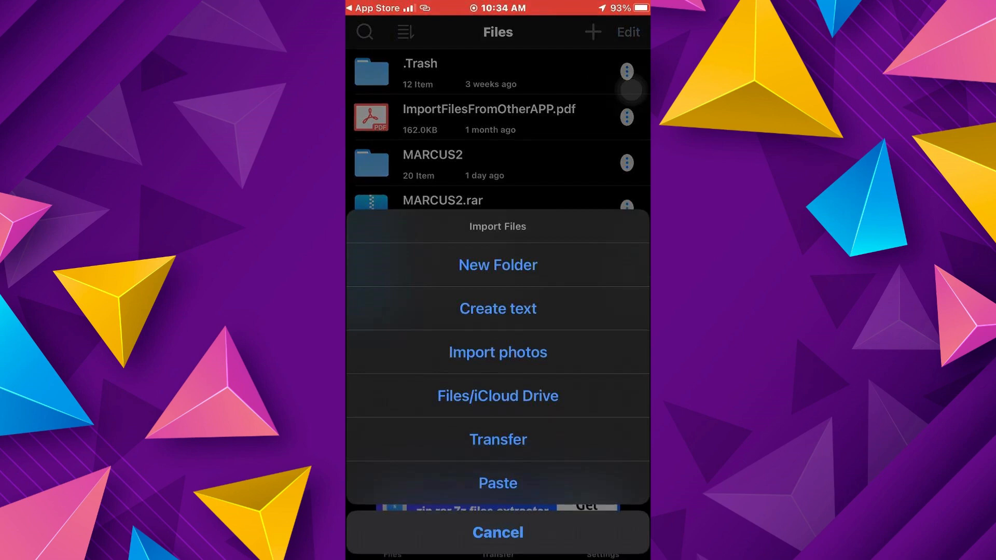
pyautogui.click(497, 533)
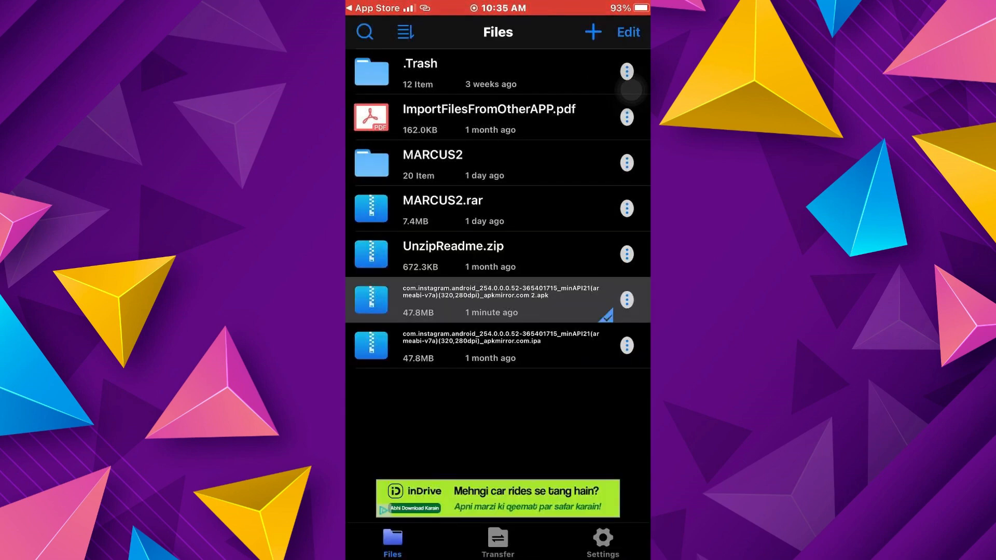
# Step: Modify the imported Instagram file's extension from .apk to .ipa
pyautogui.click(627, 300)
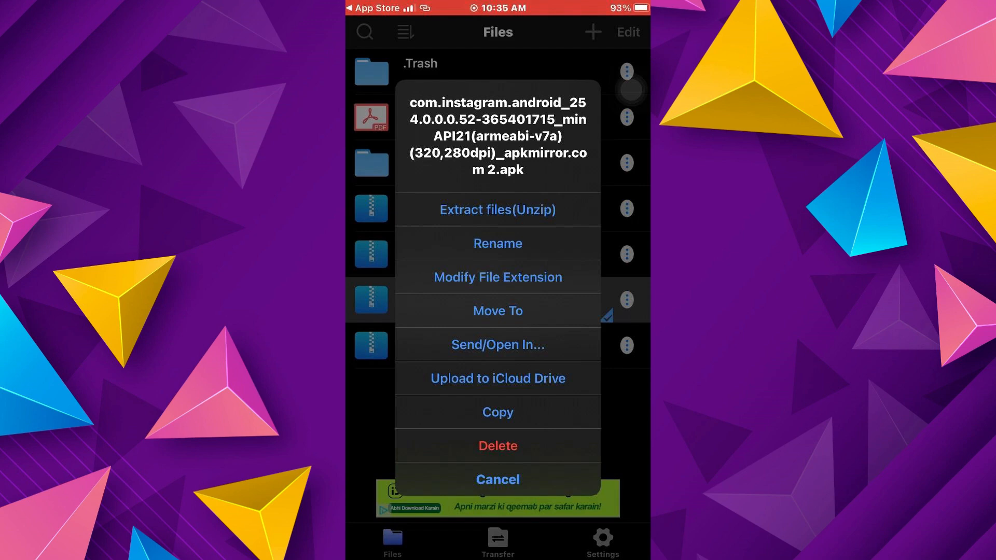
pyautogui.click(497, 277)
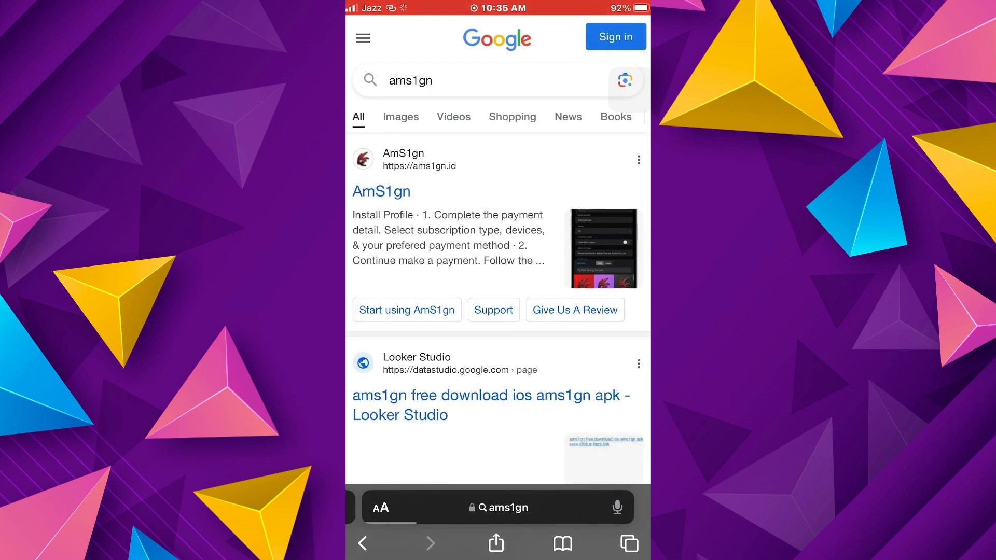
# Step: Allow the AmS1gn profile download from its site and reach the Get UDID install screen in Settings
pyautogui.click(381, 191)
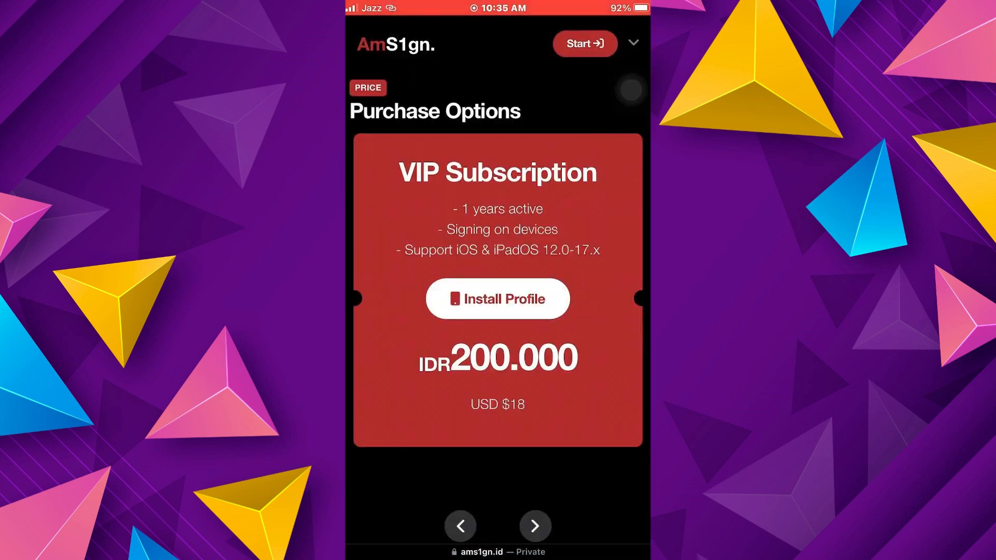
pyautogui.click(497, 299)
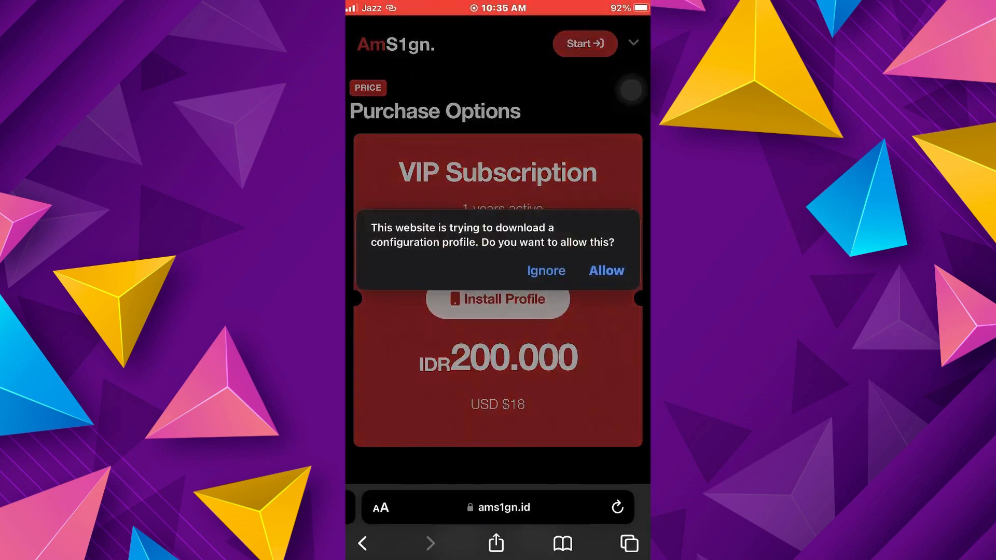
pyautogui.click(605, 270)
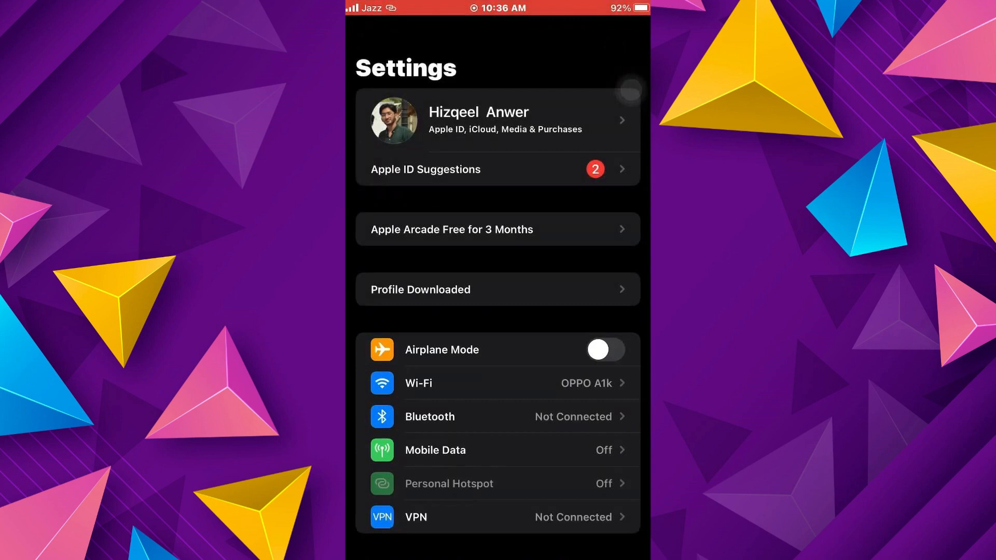
pyautogui.click(497, 290)
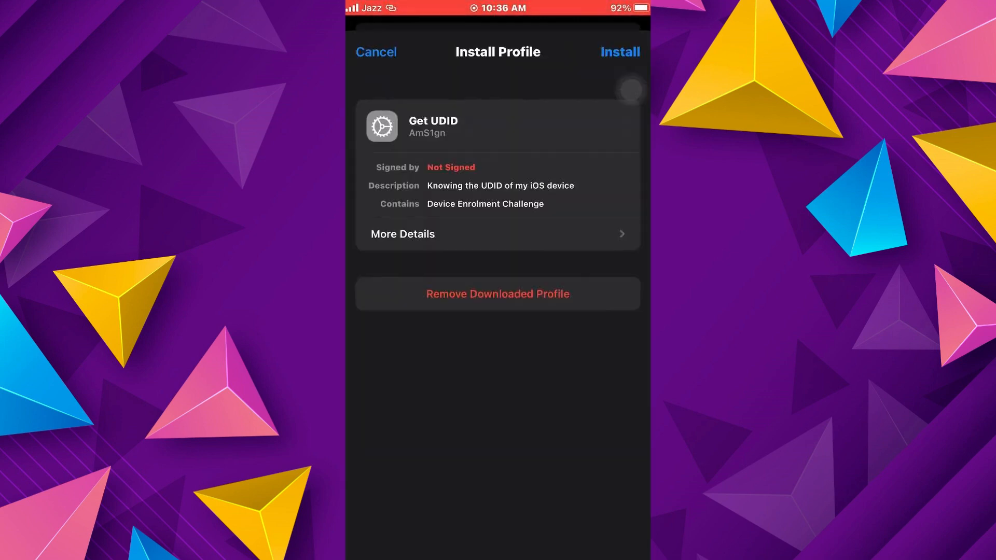